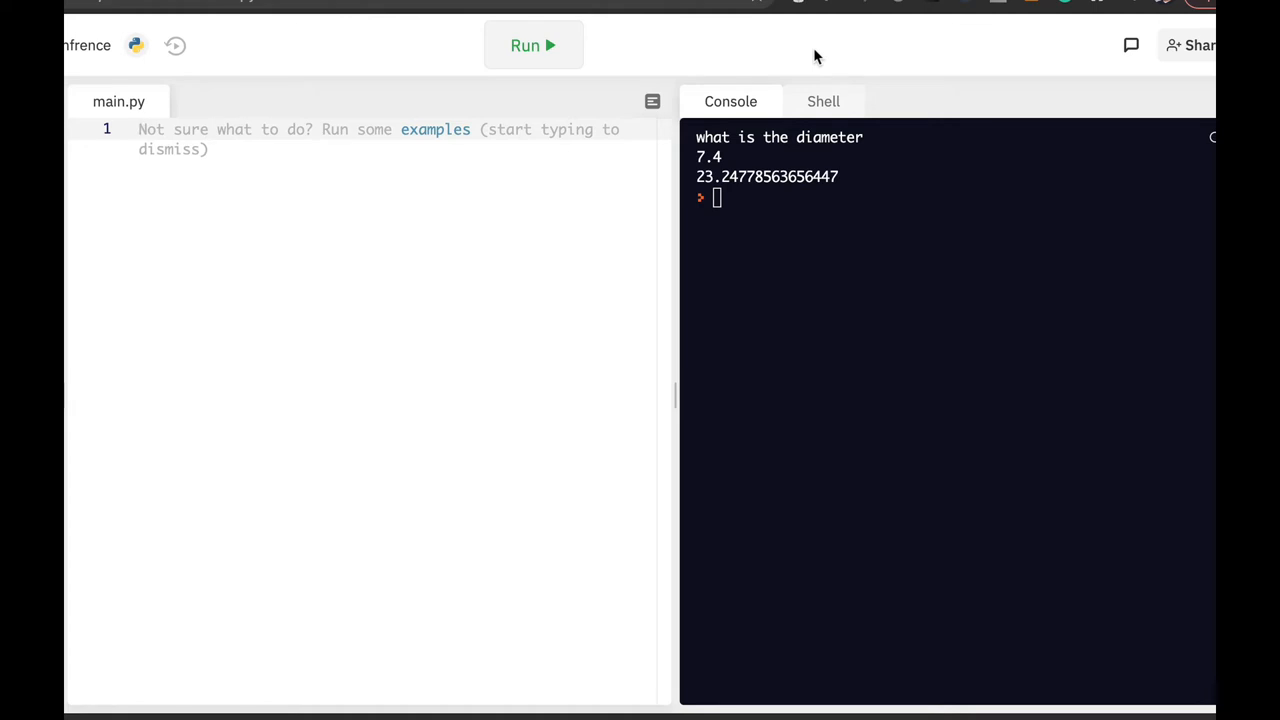
# Write line 1 as diameter =input("What is the diameter\n") and start a new line
pyautogui.write('diameter')
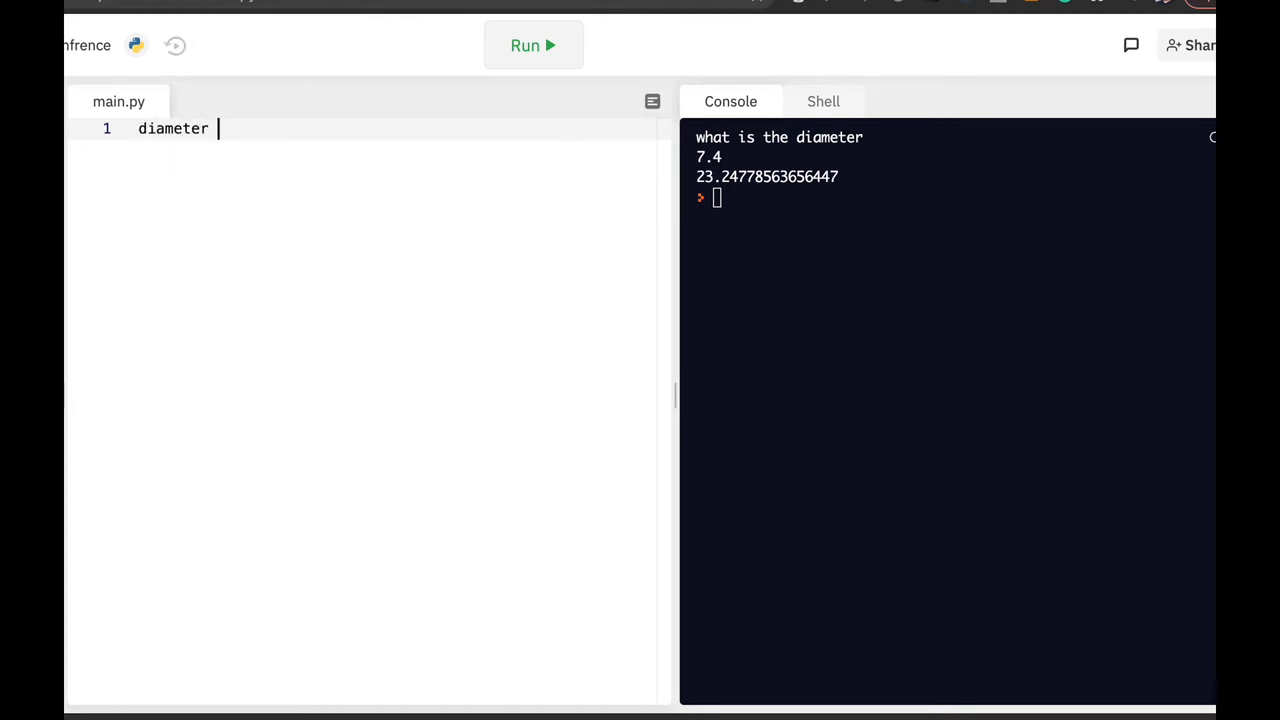
pyautogui.write('=i')
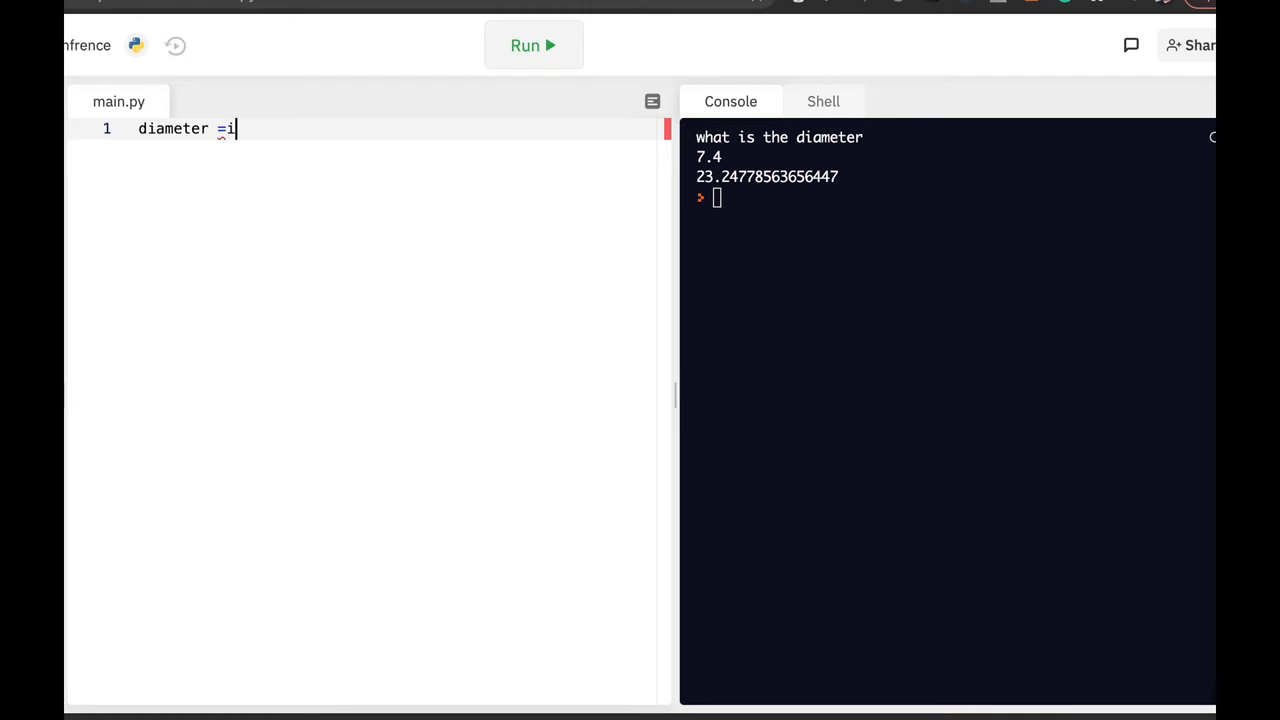
pyautogui.write('nput("What')
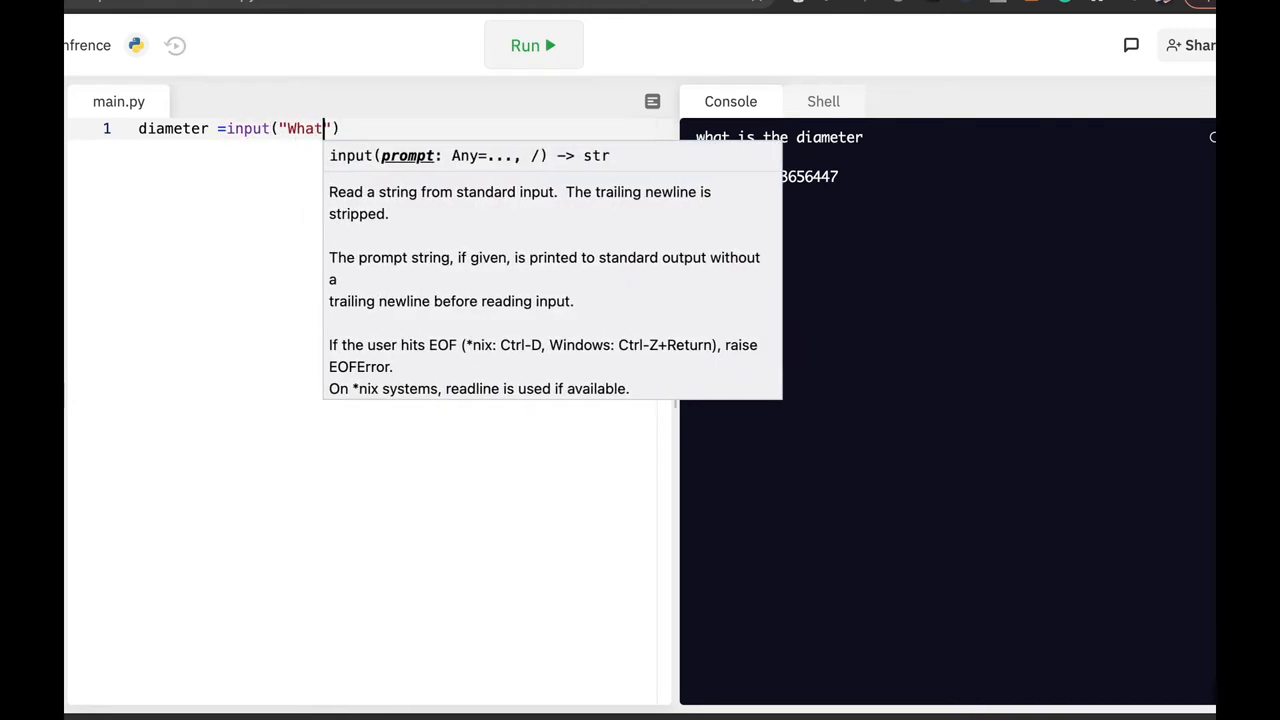
pyautogui.write('is the dia')
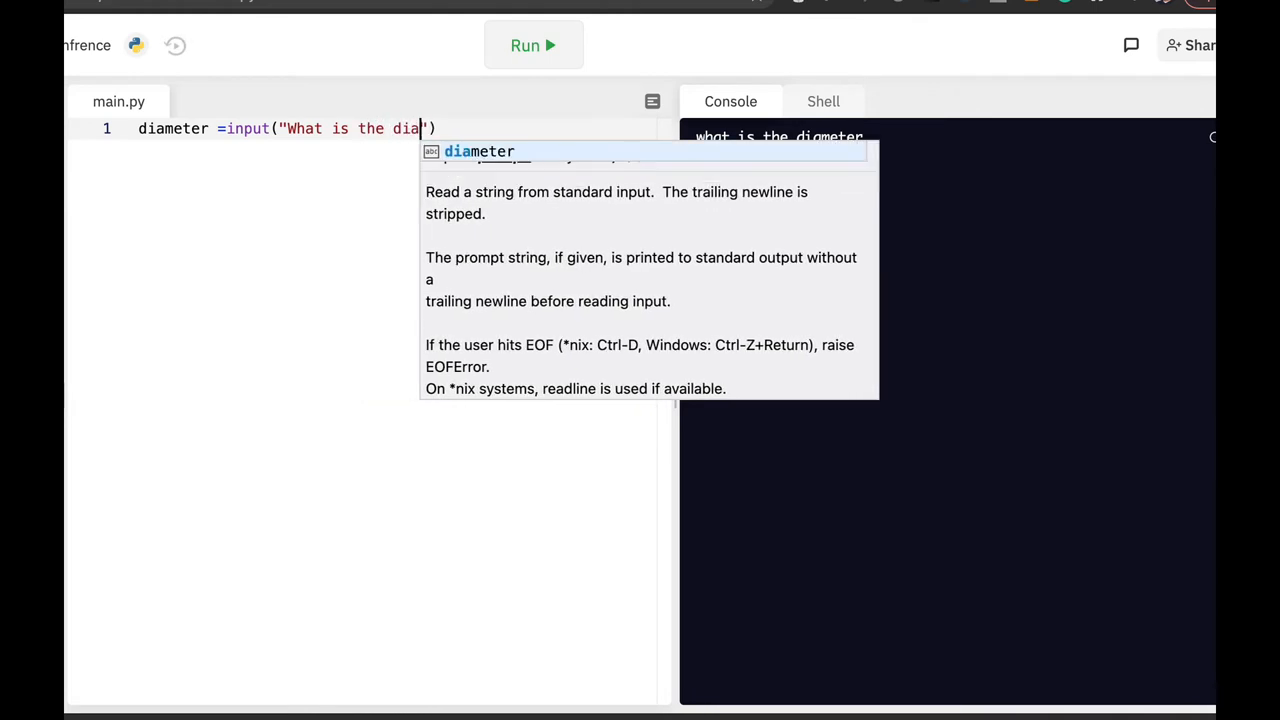
pyautogui.write('meter\\')
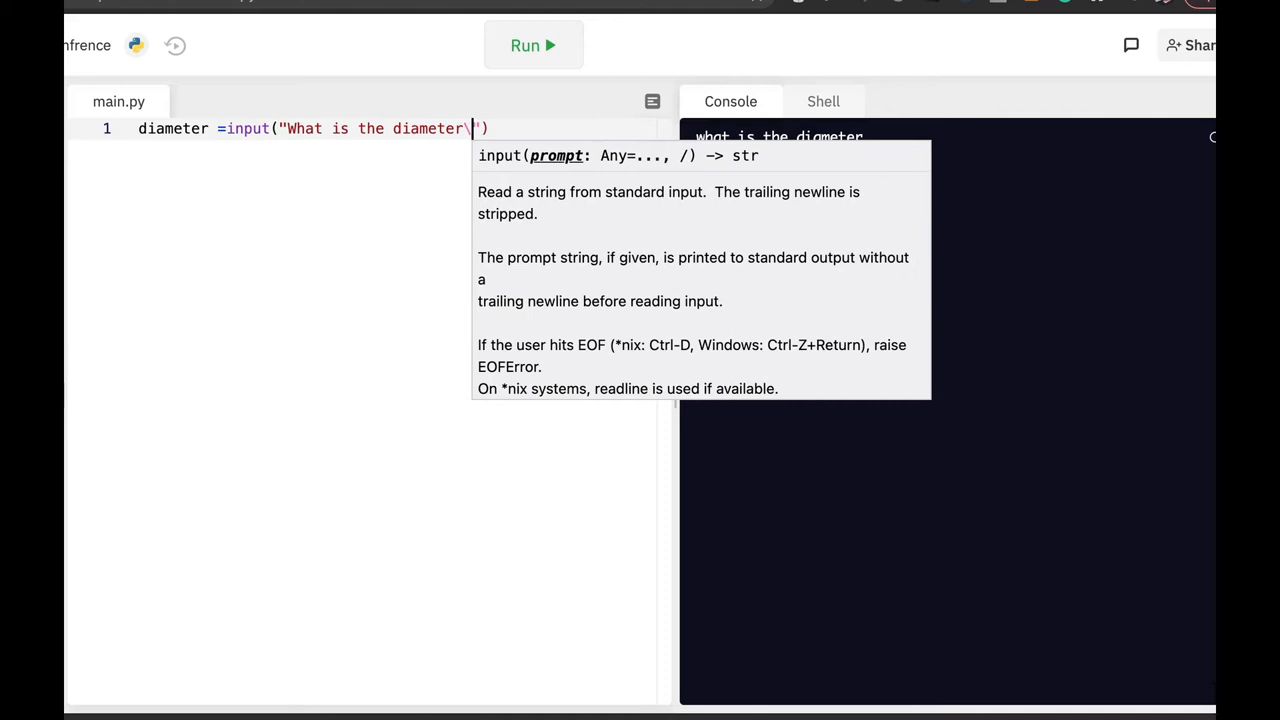
pyautogui.write('n')
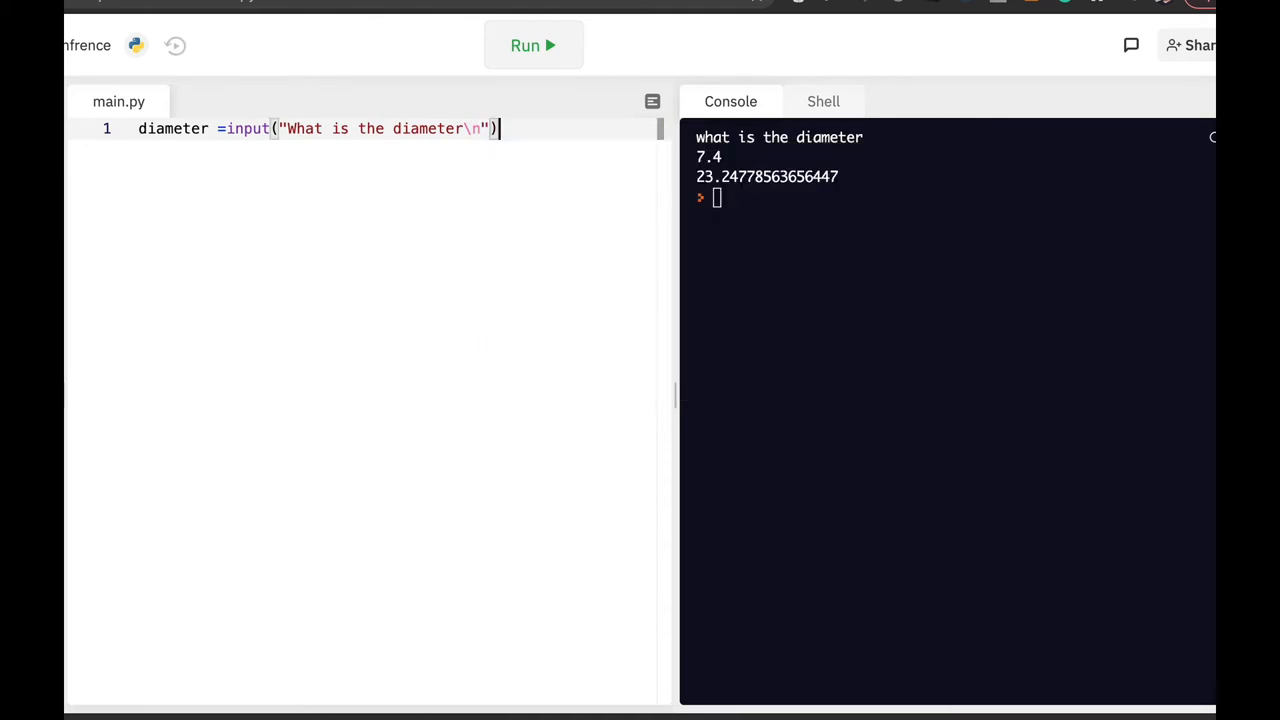
pyautogui.press('Enter')
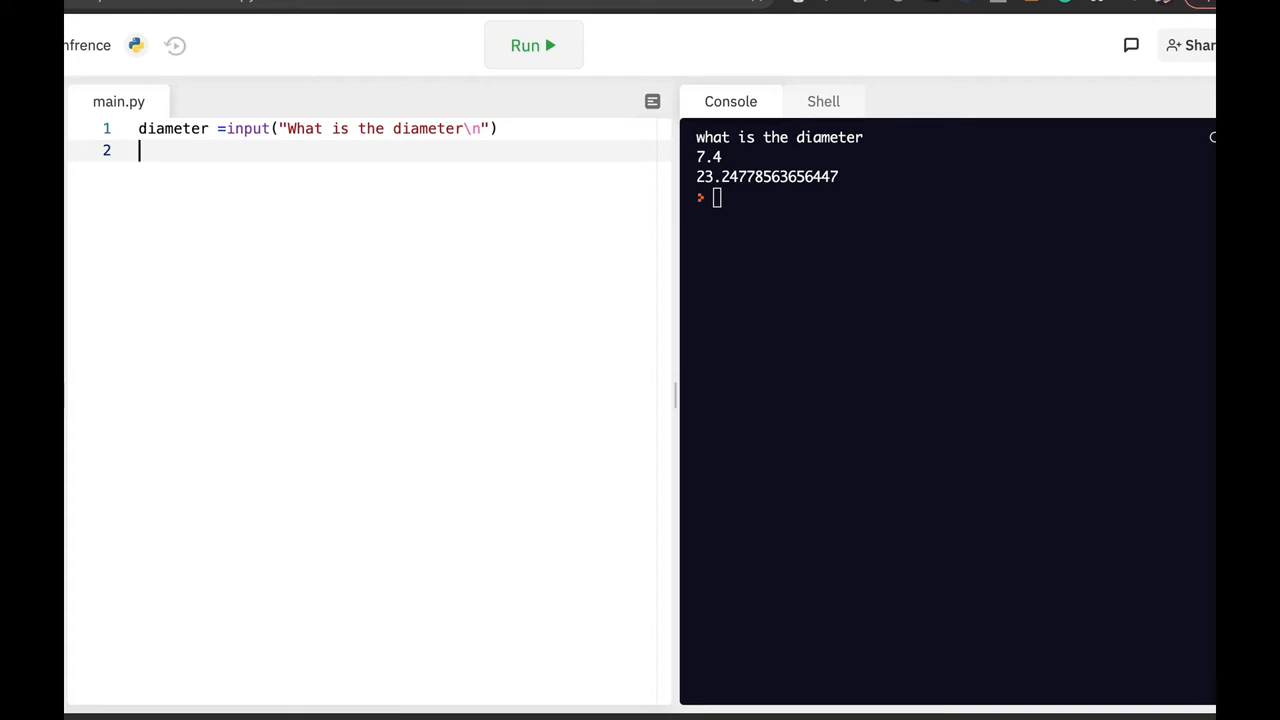
# Begin the calculation line as circumfrence=float(diameter), correcting the misspelt start
pyautogui.write('circle')
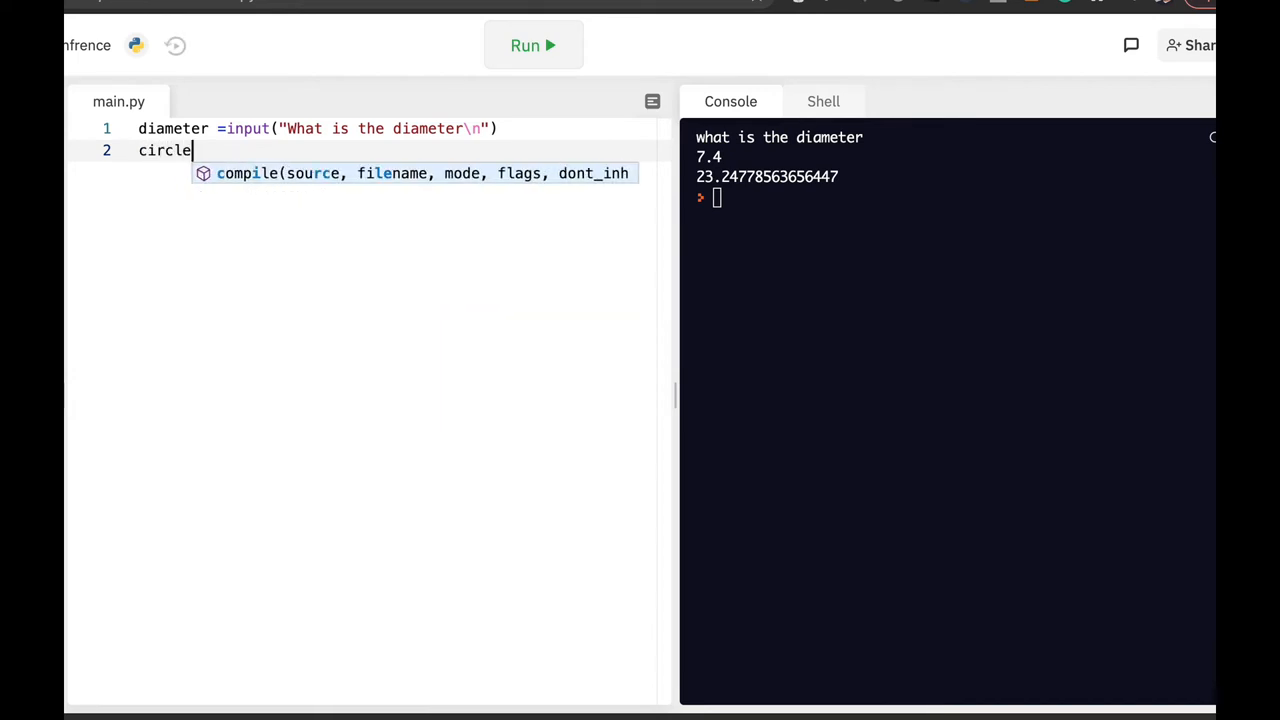
pyautogui.press('Backspace')
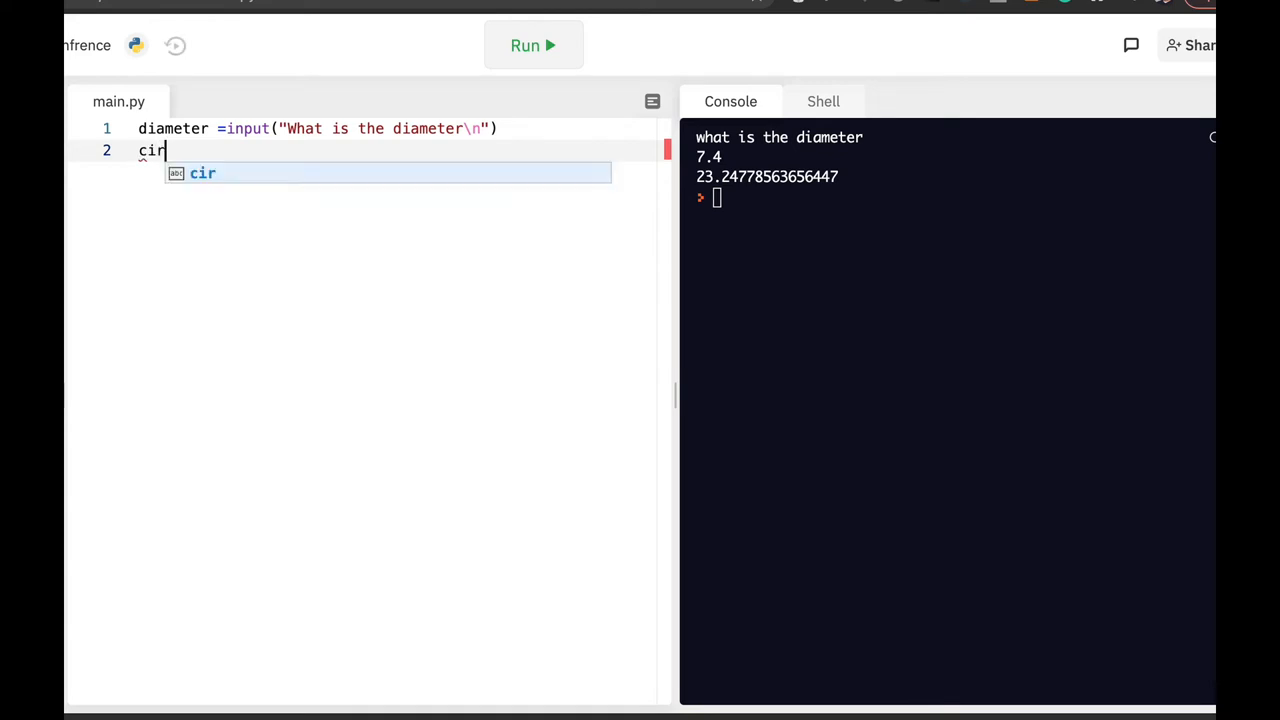
pyautogui.write('cumf')
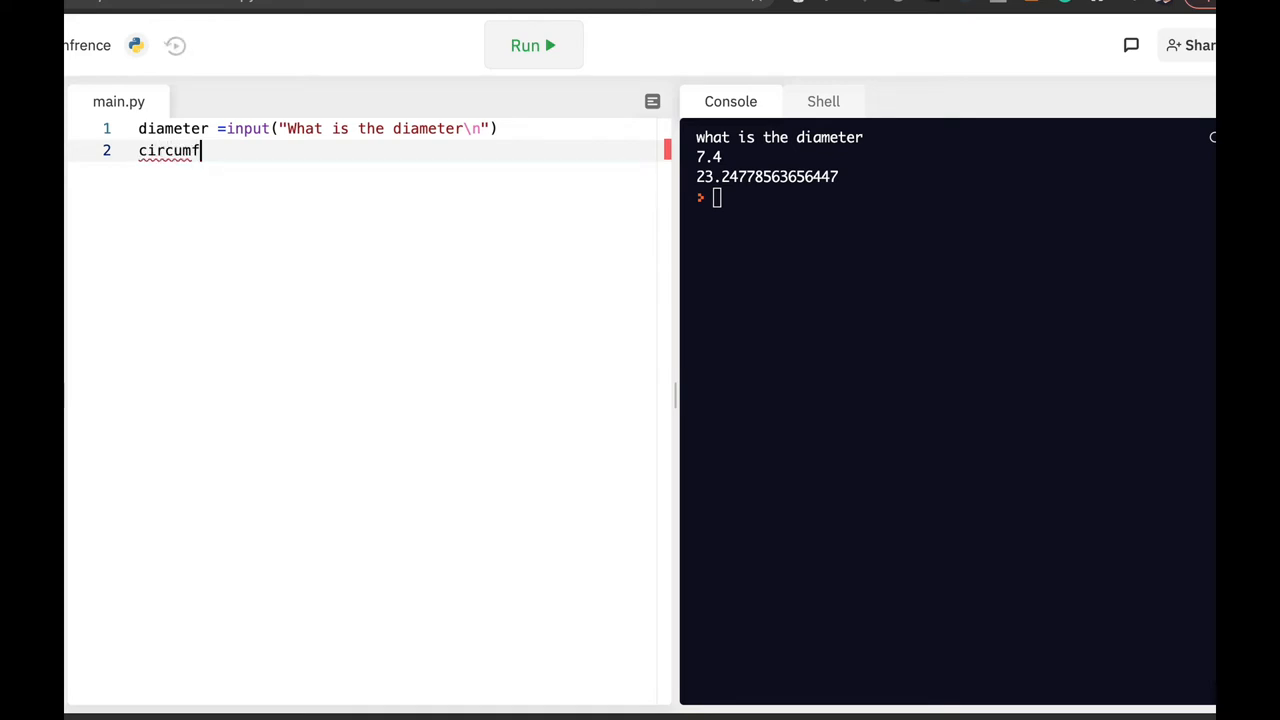
pyautogui.write('rence=')
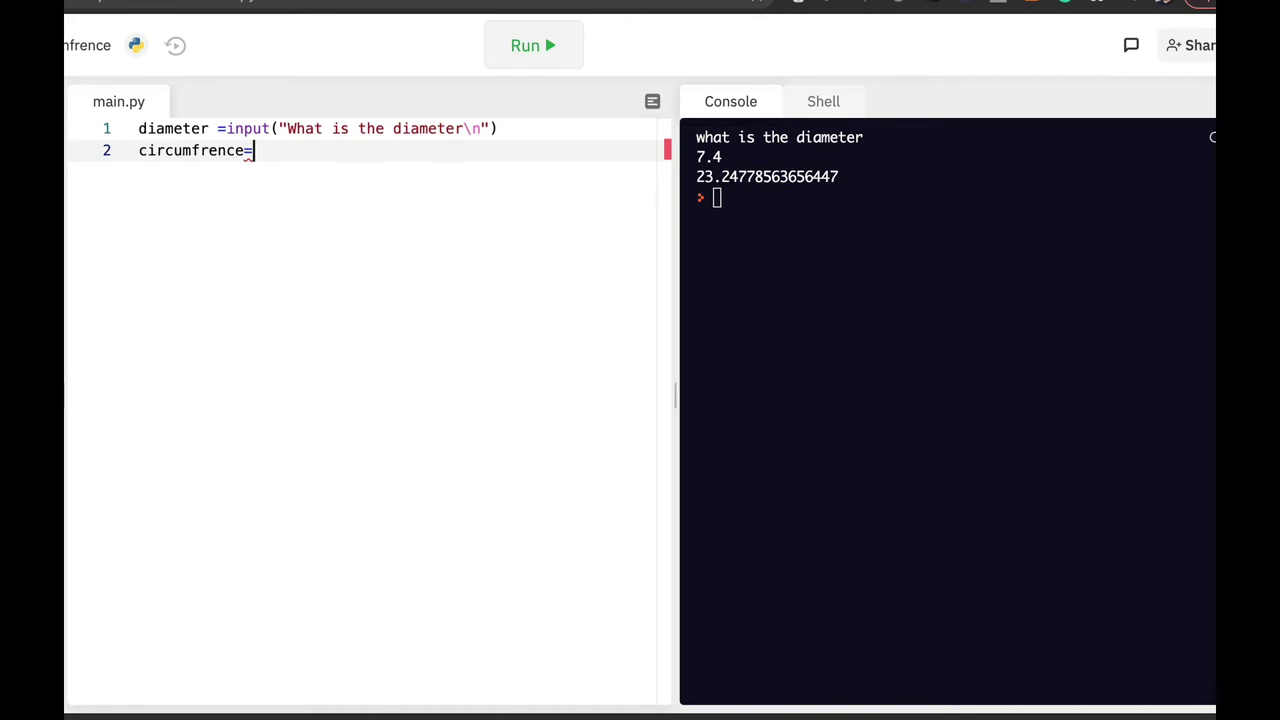
pyautogui.write('float(')
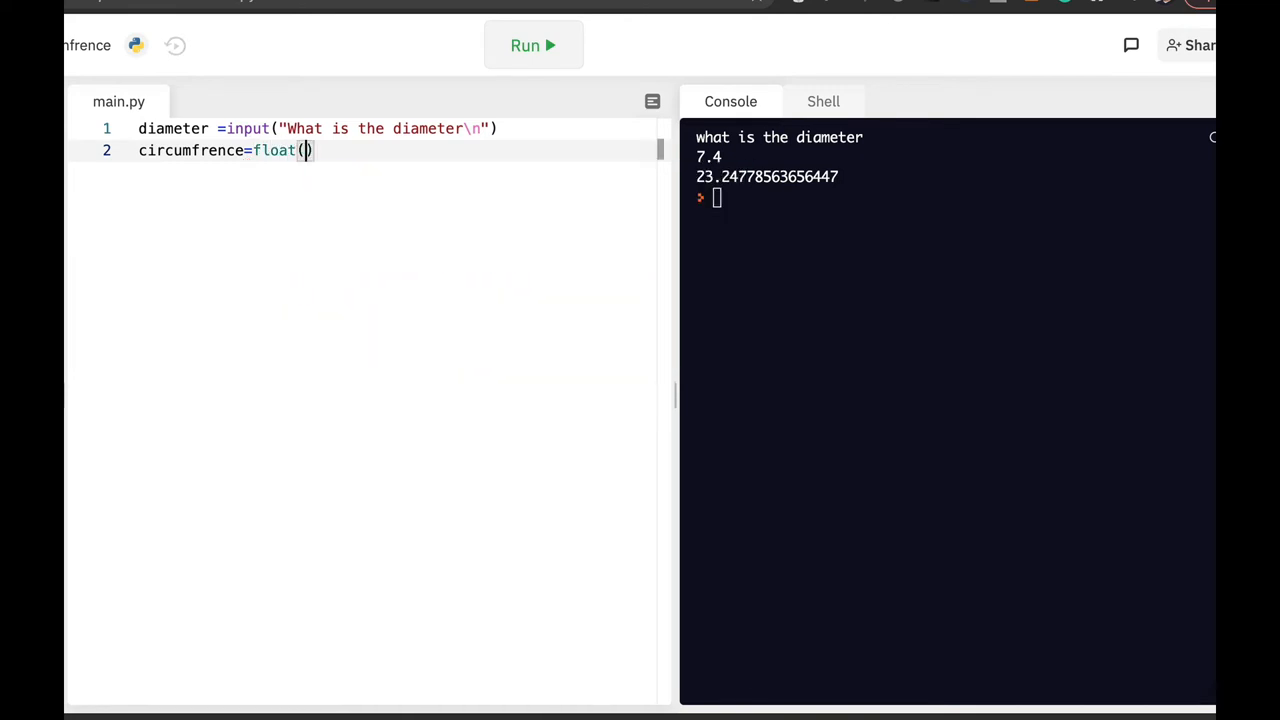
pyautogui.write('diameter')
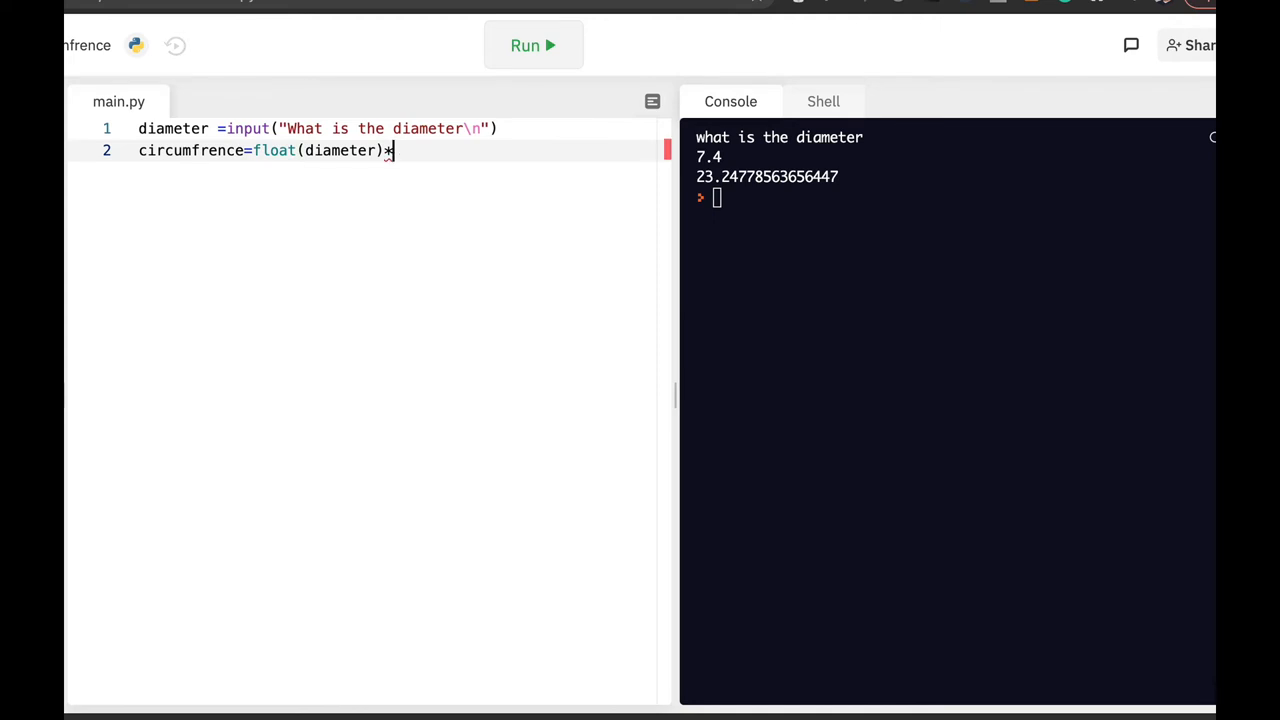
pyautogui.moveTo(796, 124)
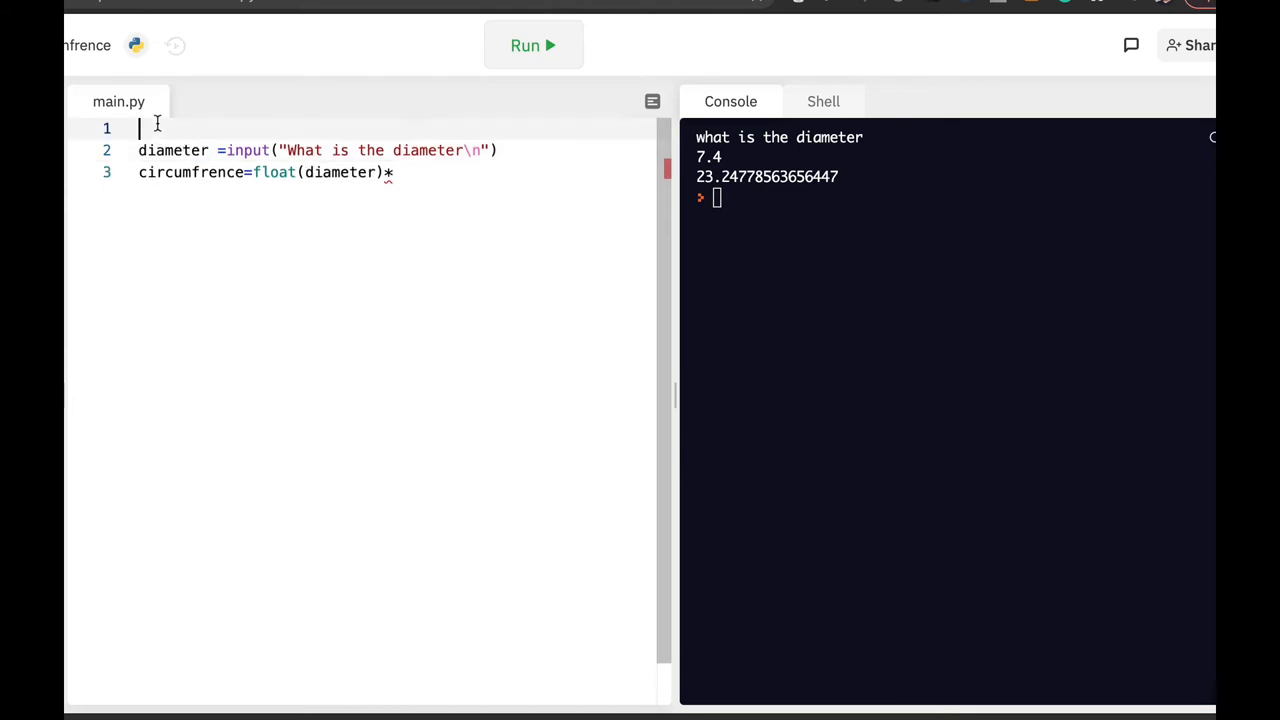
# Import math and complete the formula as float(diameter)*math.pi
pyautogui.write('import math')
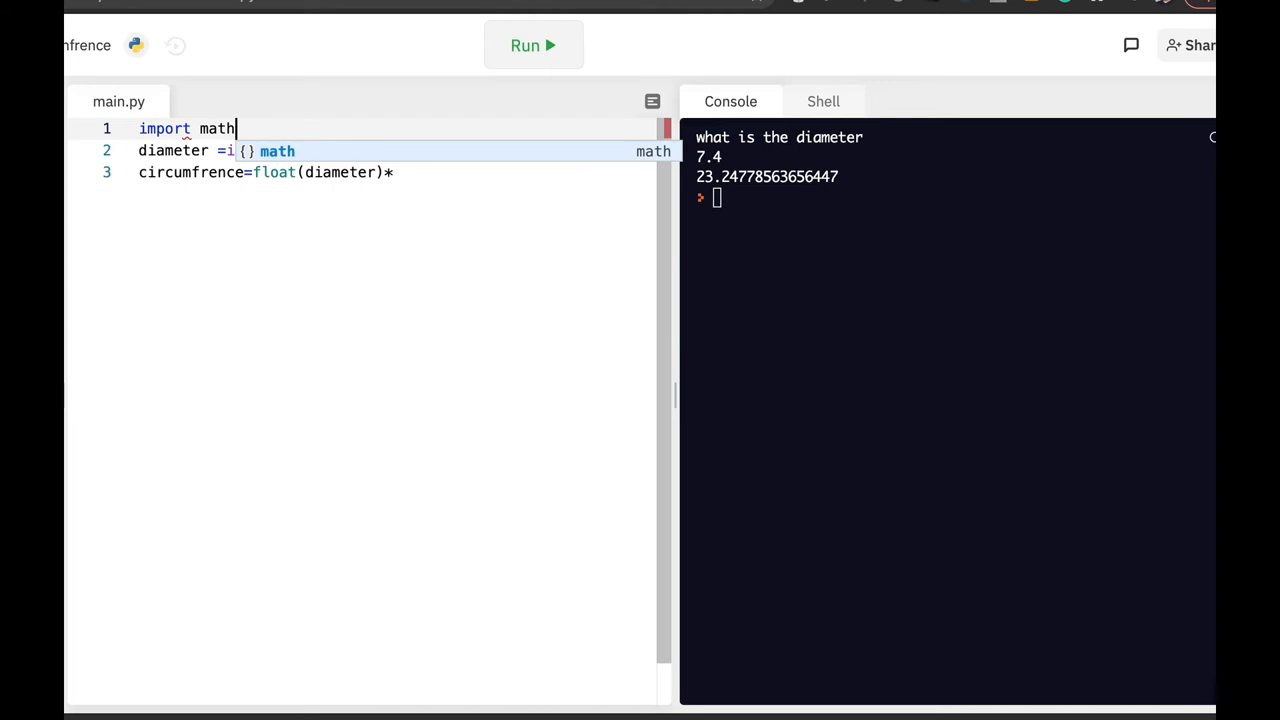
pyautogui.write('nput("What is the diameter\\n")')
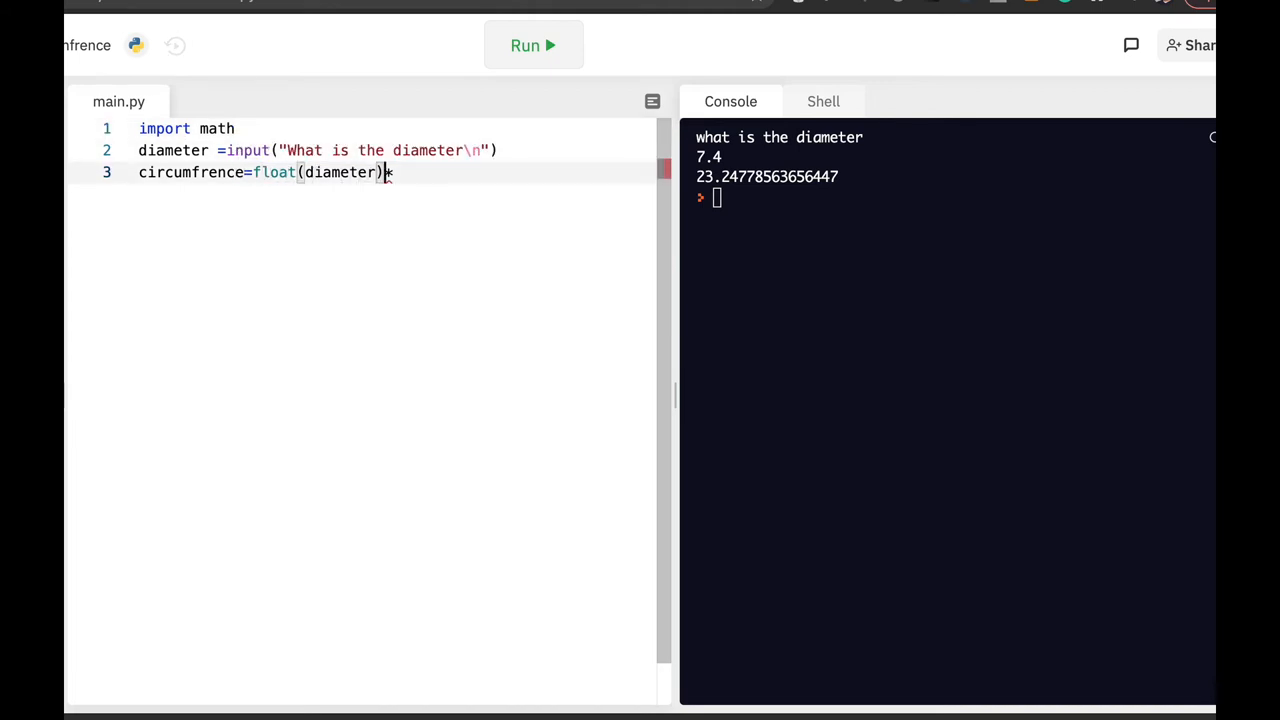
pyautogui.write('*math')
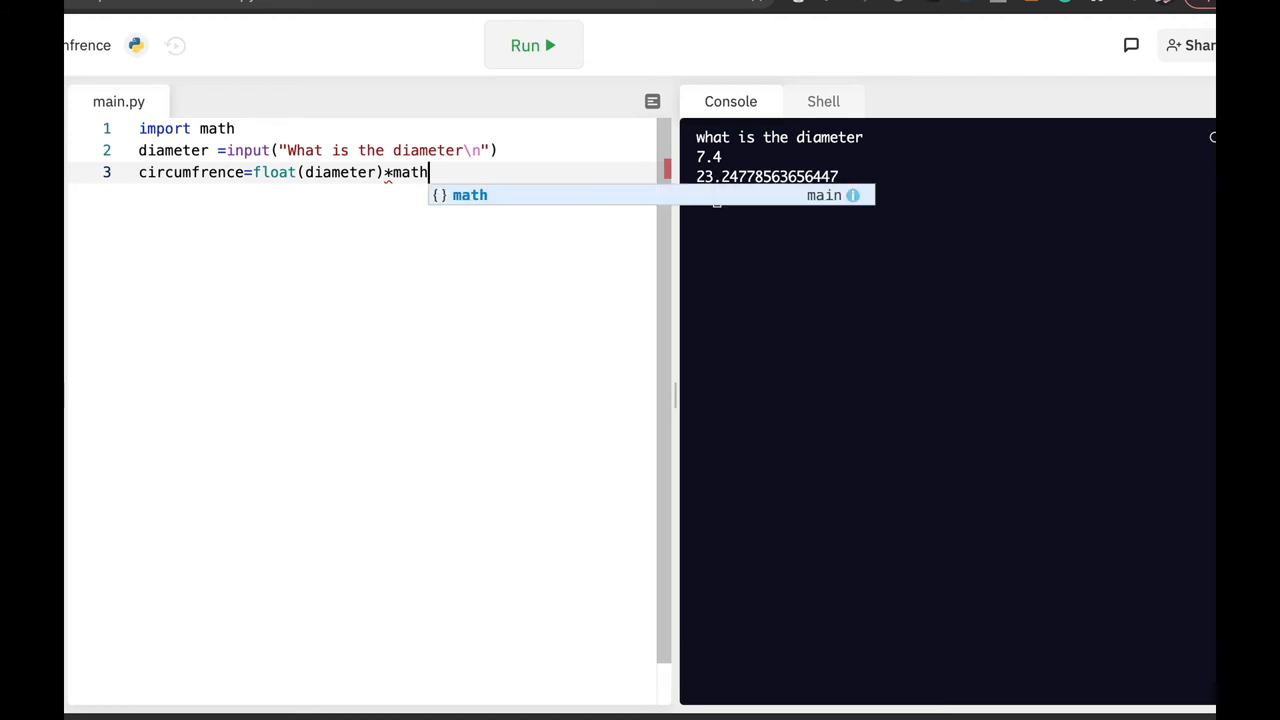
pyautogui.write('.pi')
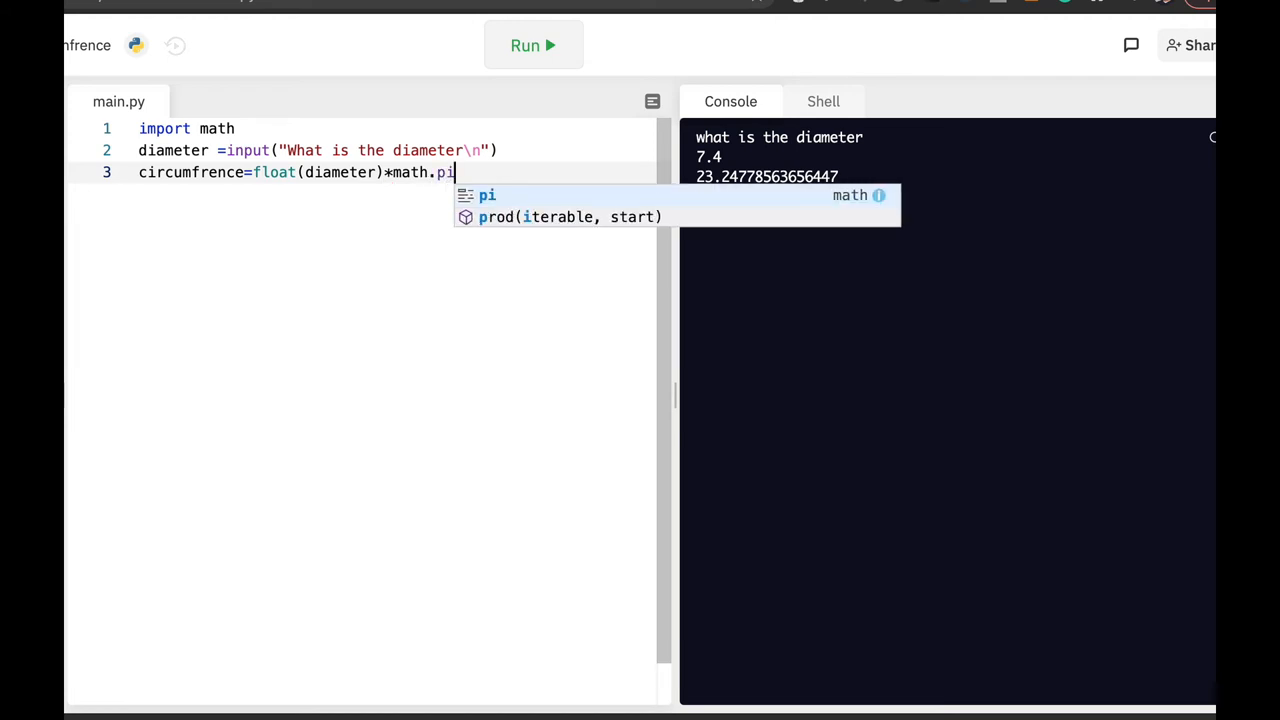
pyautogui.press('Enter')
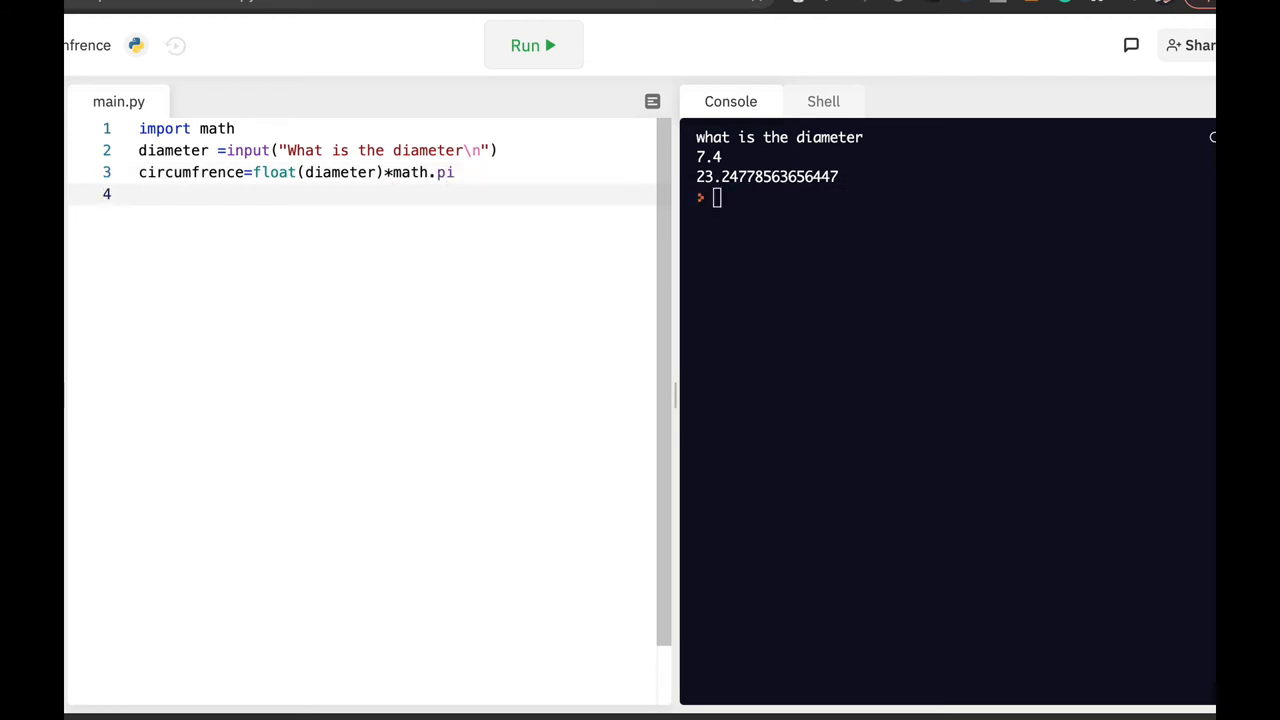
# Add a line printing circumfrence
pyautogui.write('print')
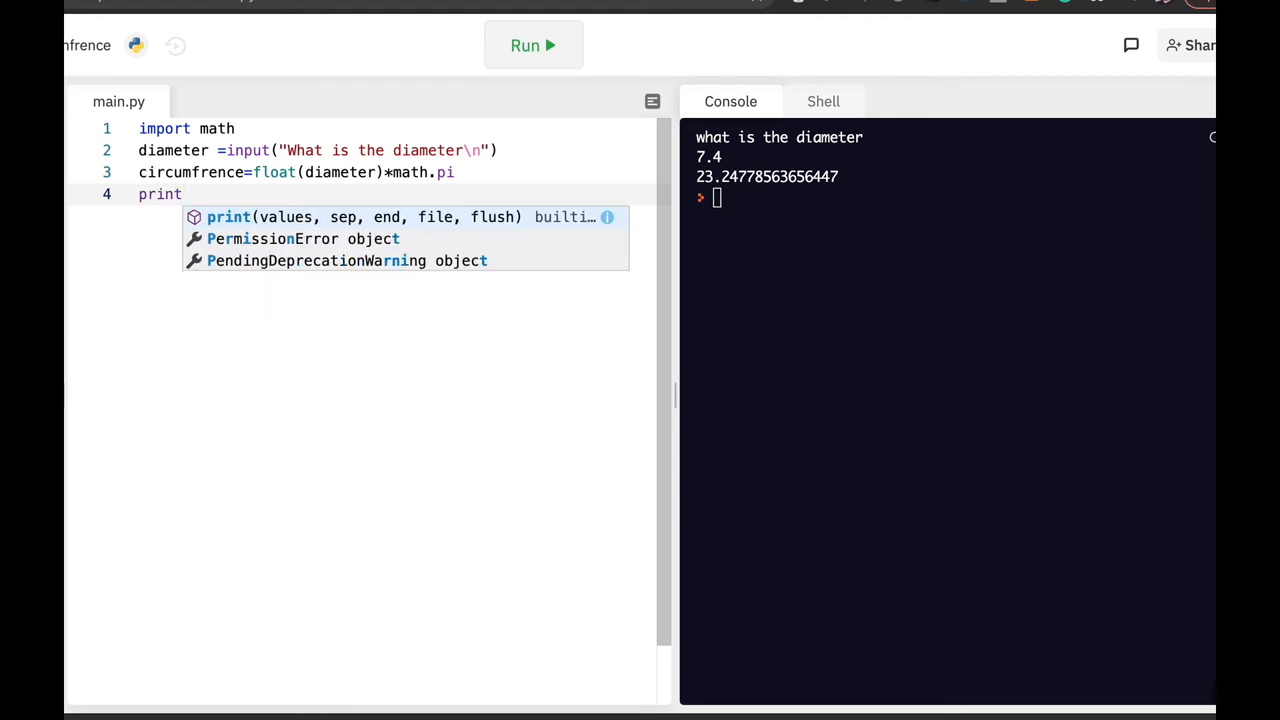
pyautogui.write('(cur')
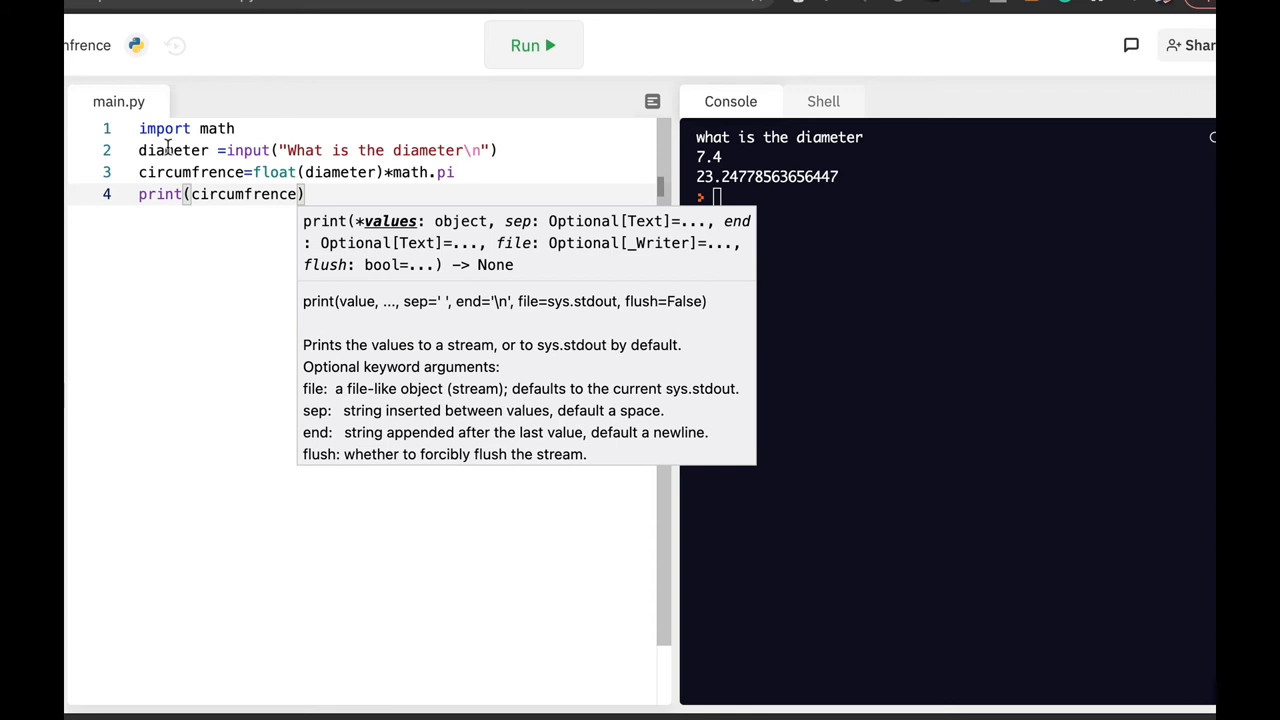
# Run the script and answer the prompt with 7.6, getting 23.876104167282428
pyautogui.click(532, 44)
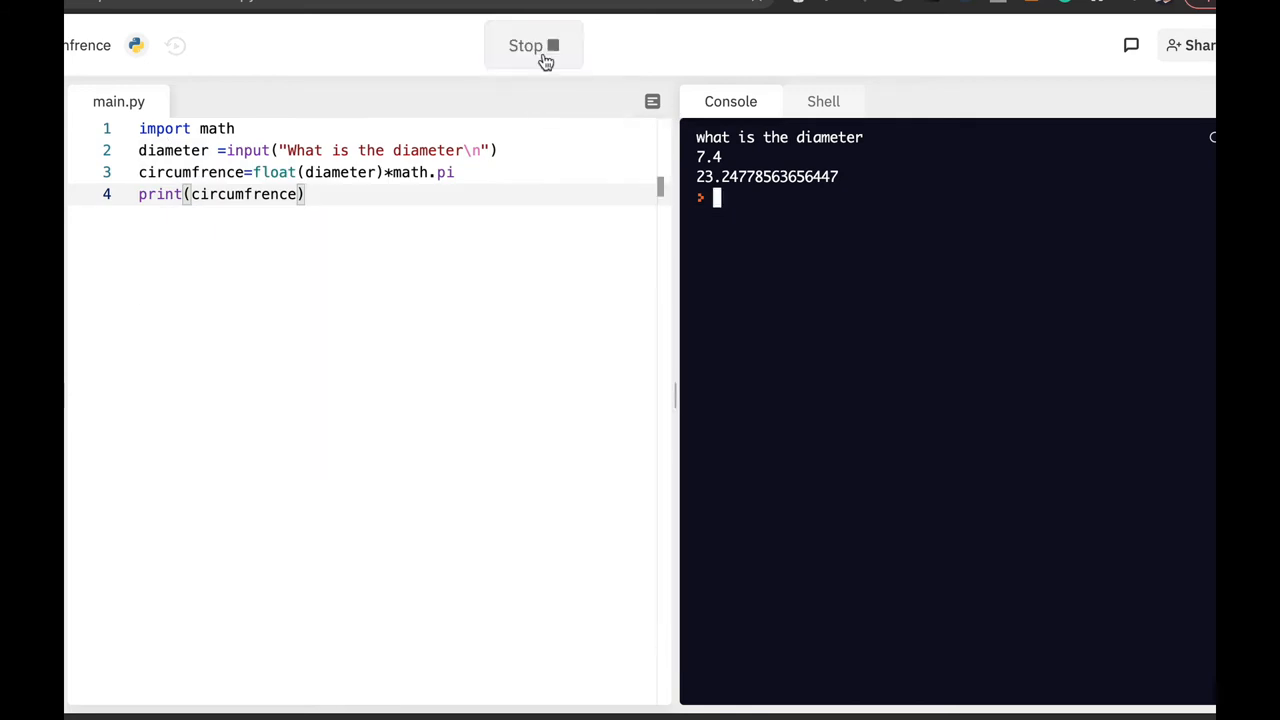
pyautogui.click(532, 44)
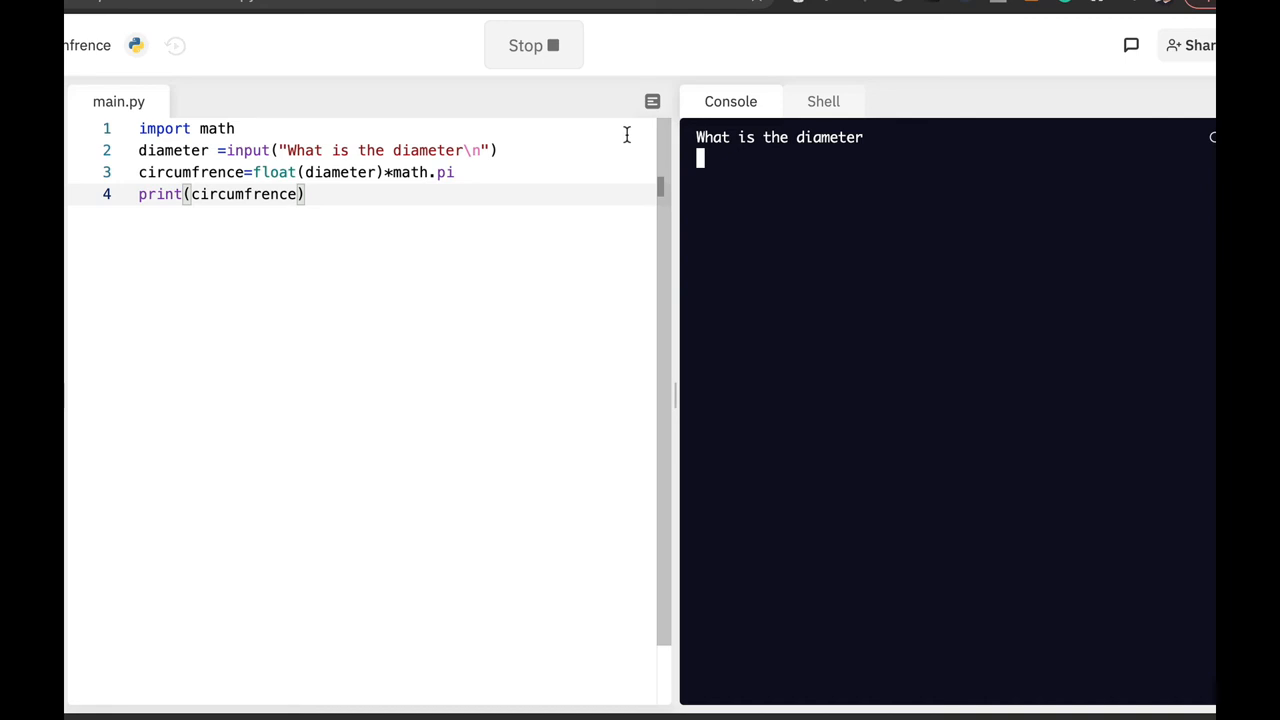
pyautogui.write('7')
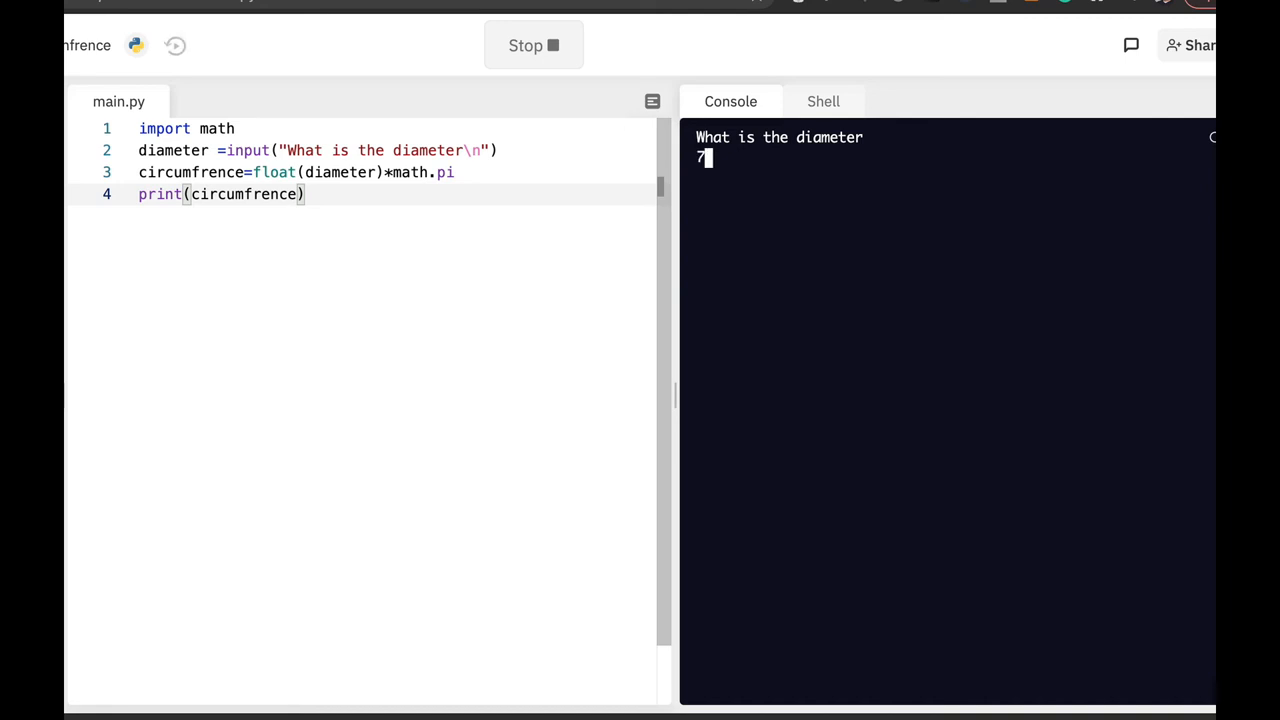
pyautogui.write('.6')
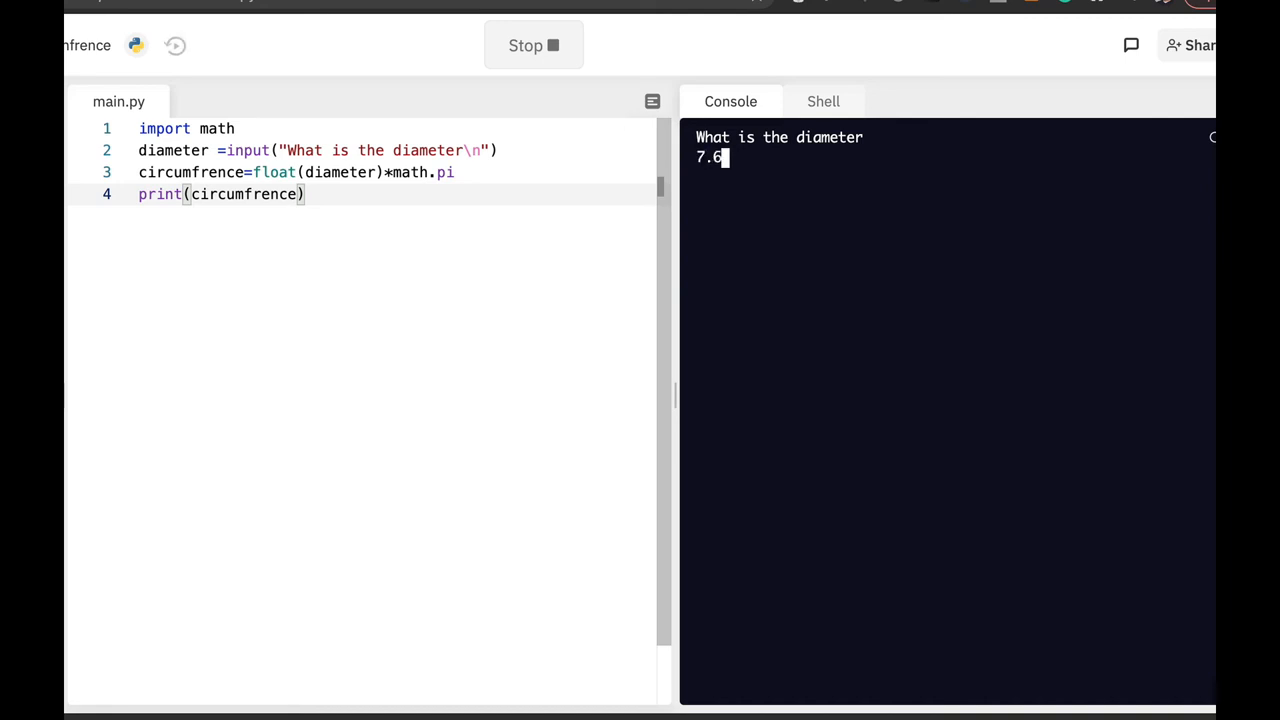
pyautogui.press('Enter')
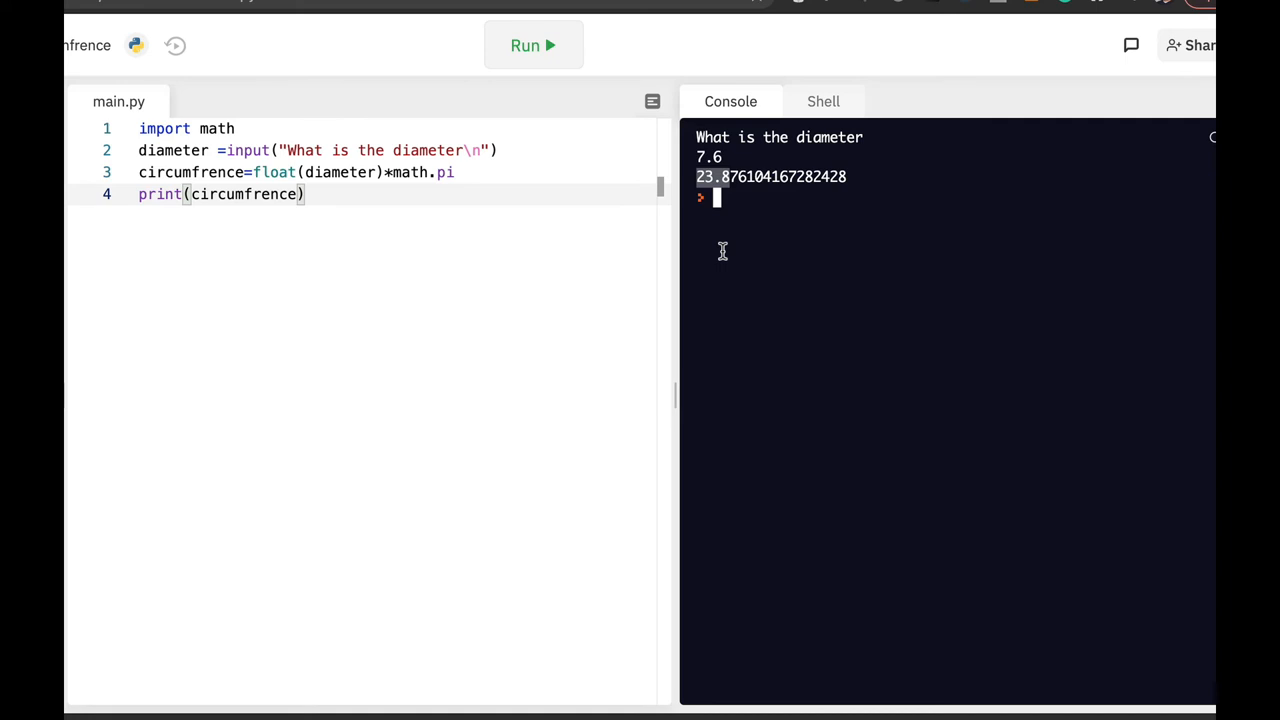
pyautogui.moveTo(604, 280)
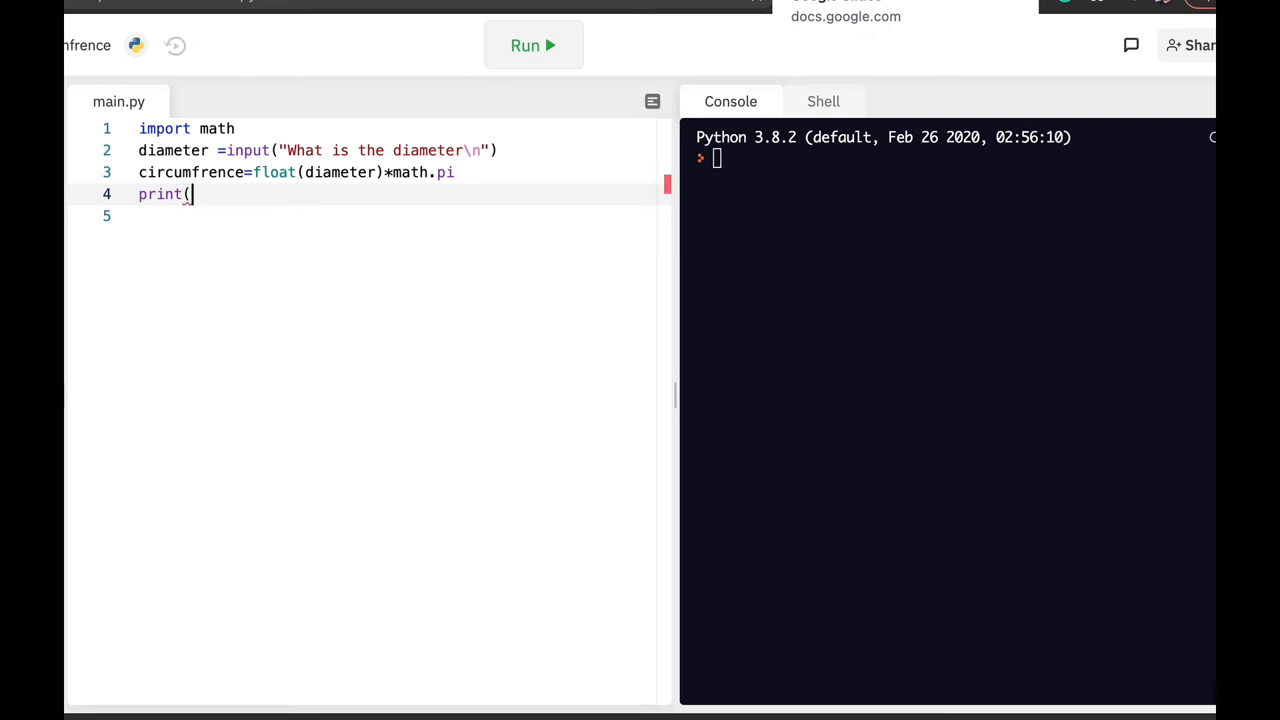
# Change line 4 to print("the circumfrence is " + str(circumfrence))
pyautogui.write('"the circ')
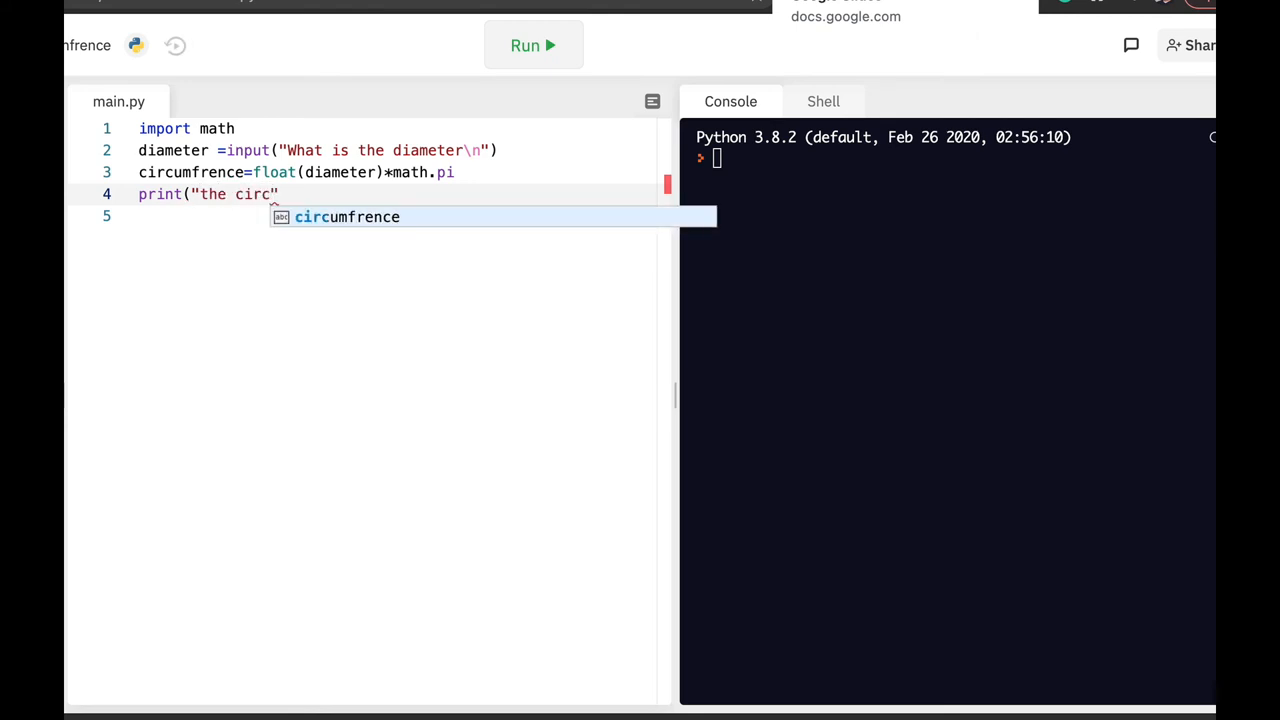
pyautogui.write('umfrence is')
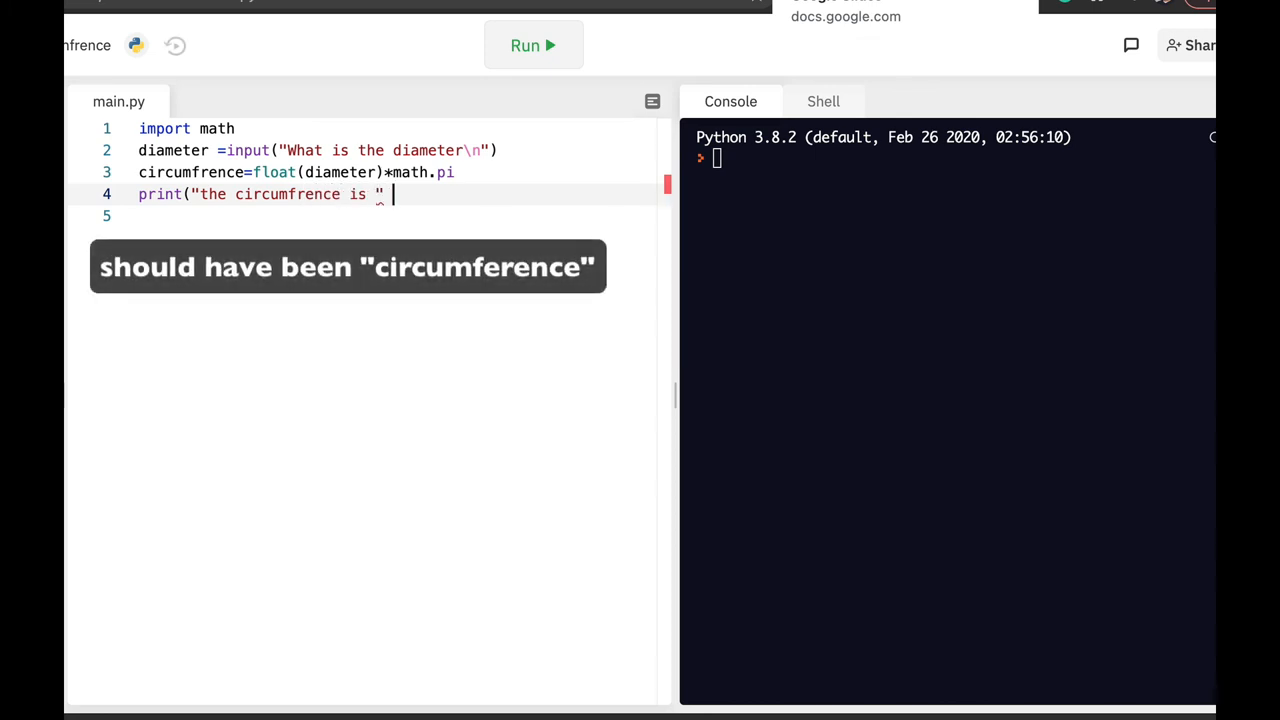
pyautogui.write('+')
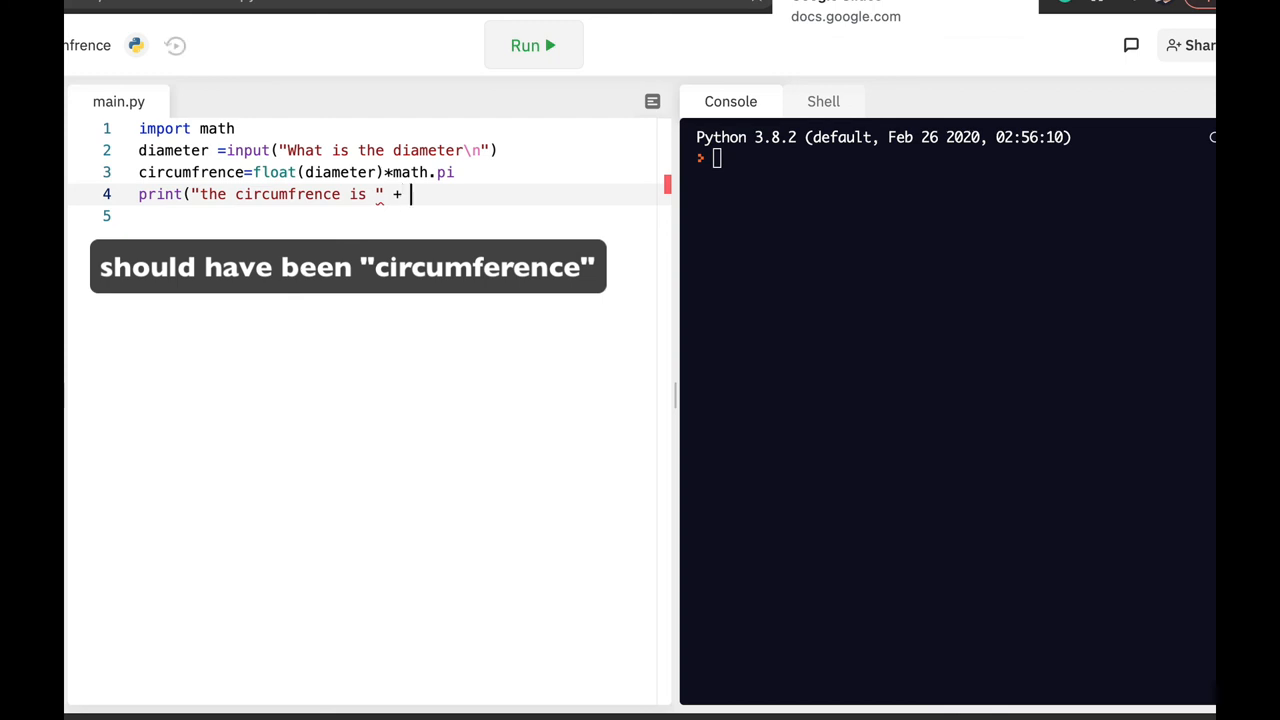
pyautogui.write('str')
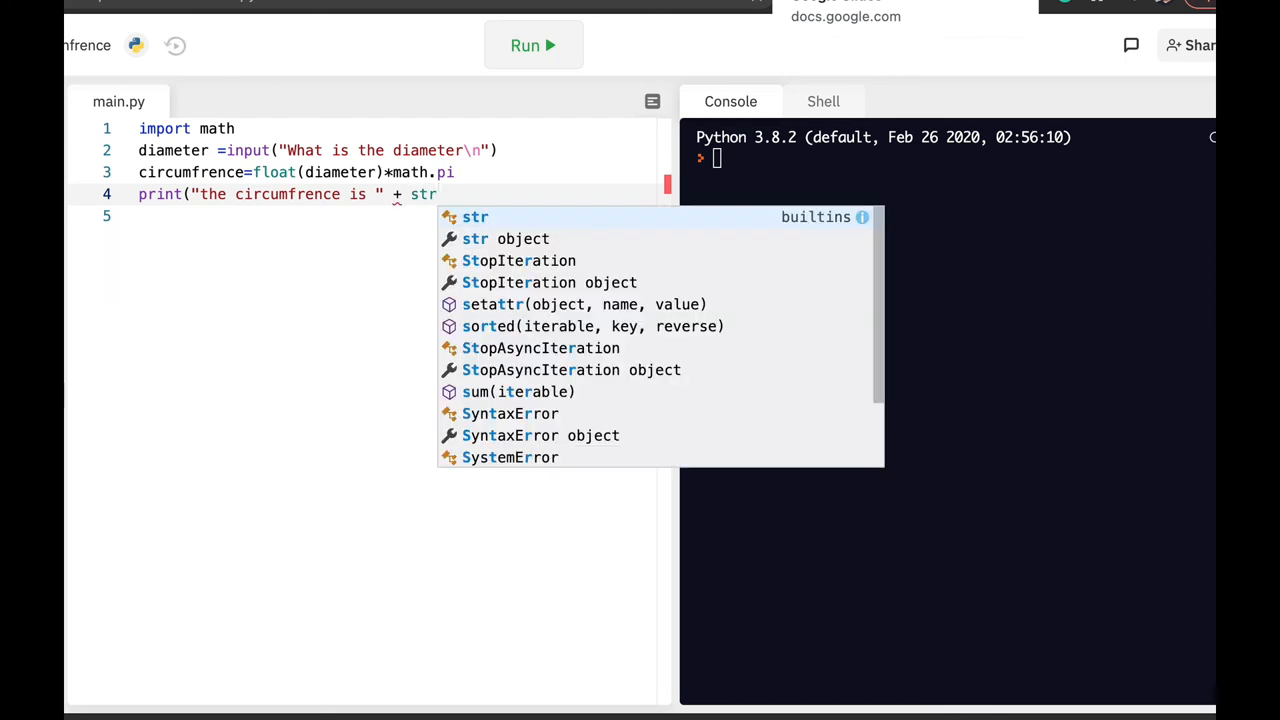
pyautogui.write('(c')
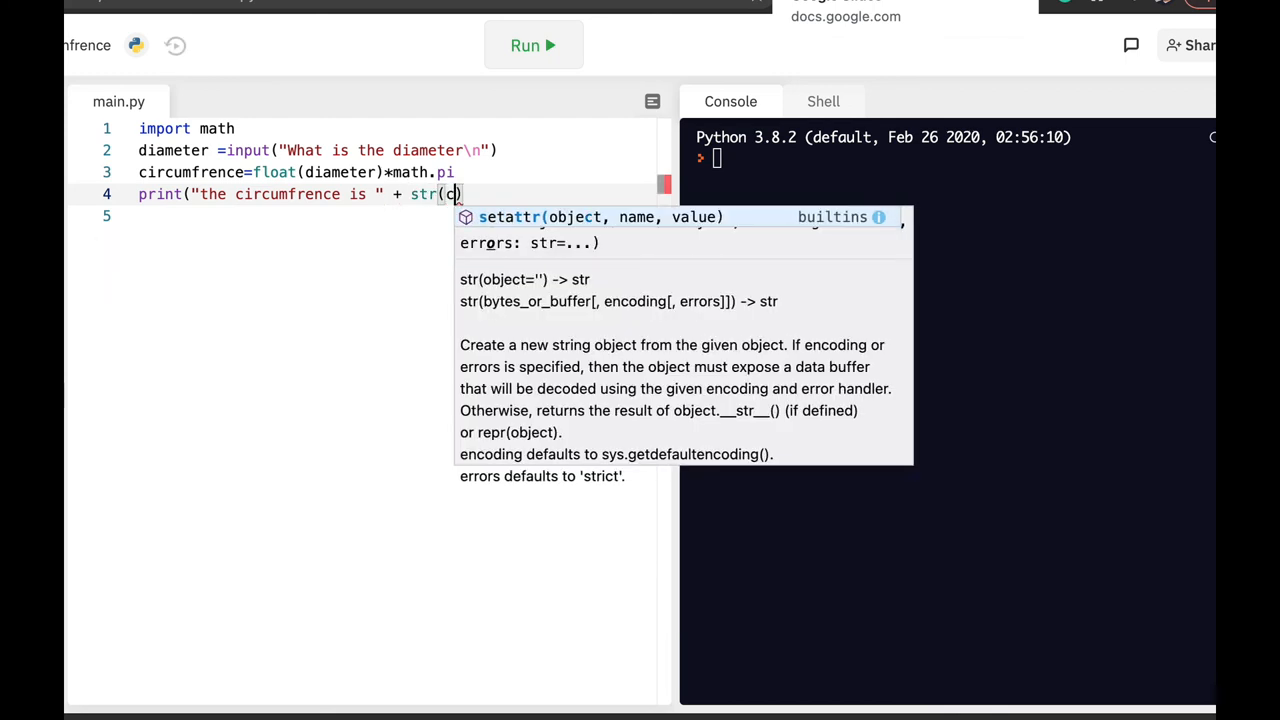
pyautogui.write('ircumfrence')
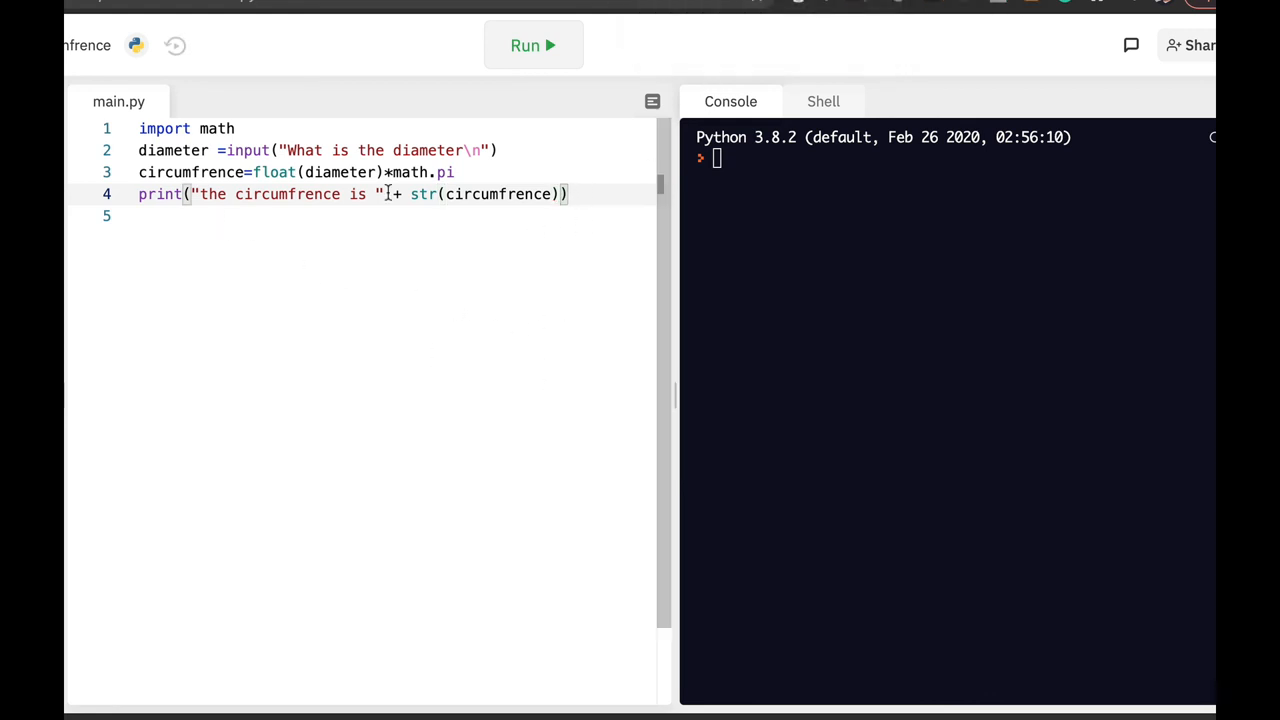
# Run the updated script and enter 9.9 at the diameter prompt
pyautogui.click(532, 44)
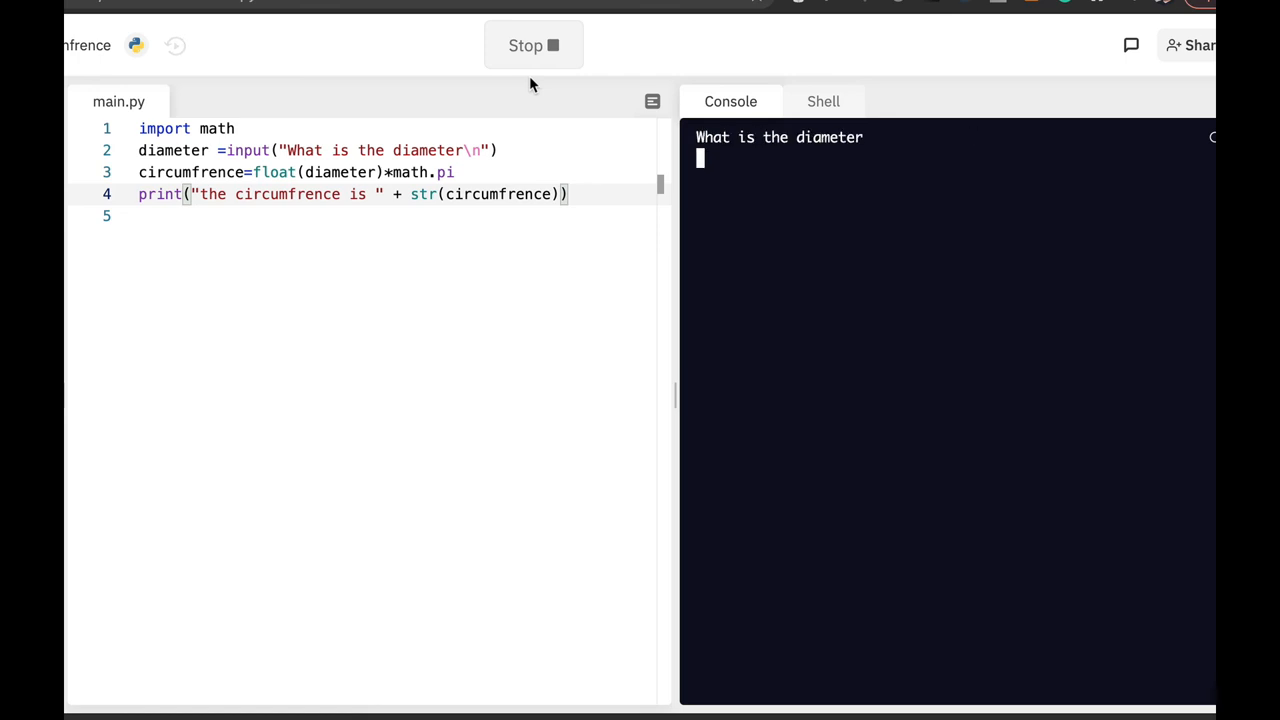
pyautogui.write('9.9')
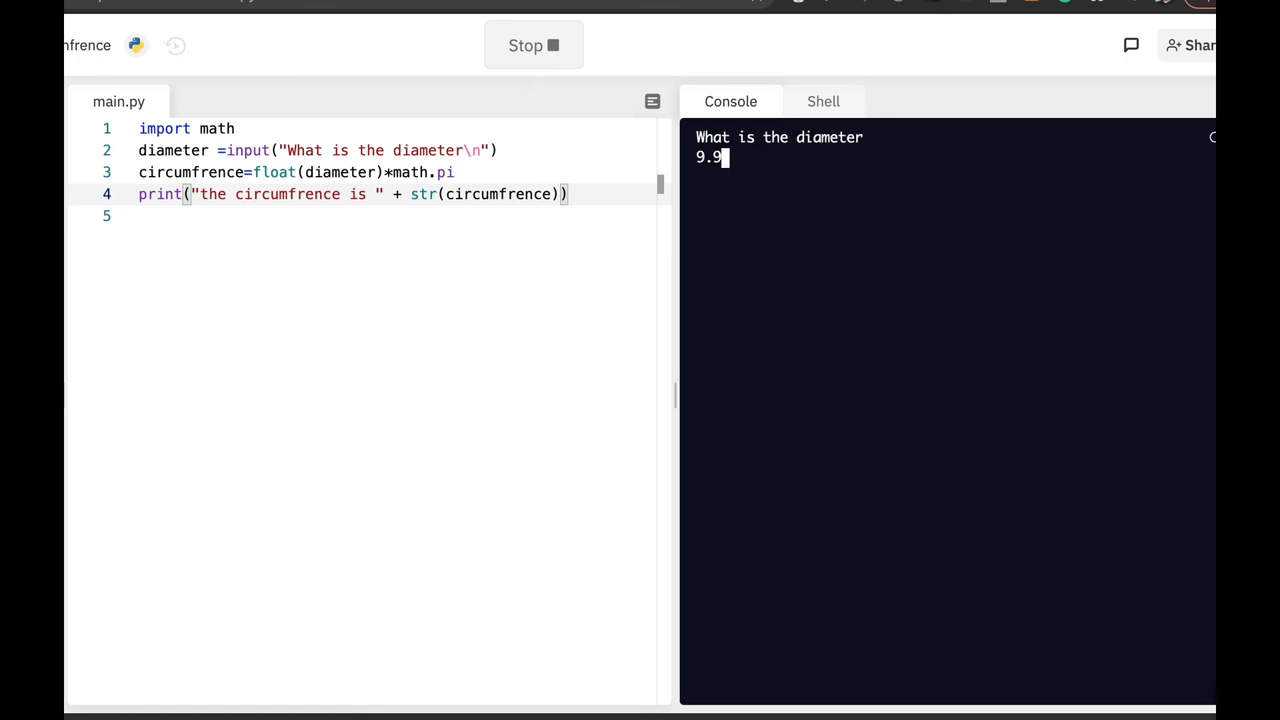